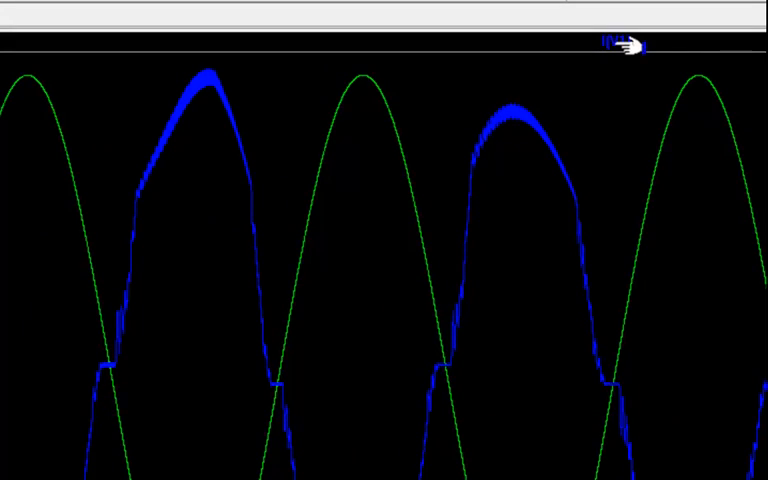
- Inspect the I(V1) trace expression, then return to the schematic to edit the power factor directive
double_click(615, 43)
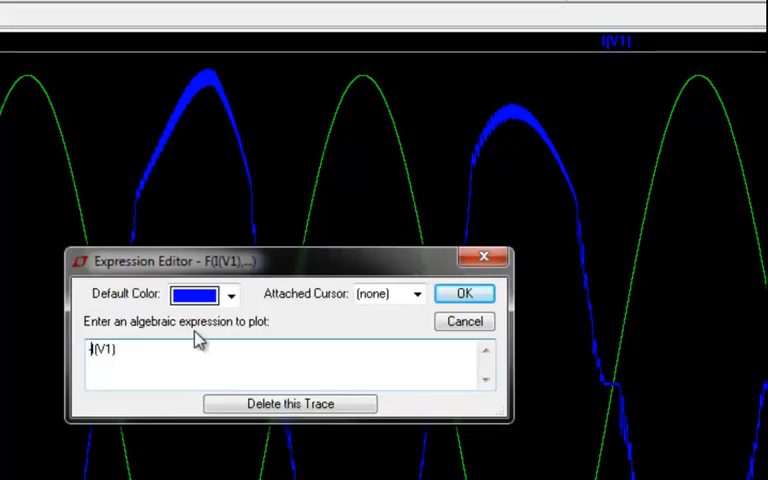
click(290, 403)
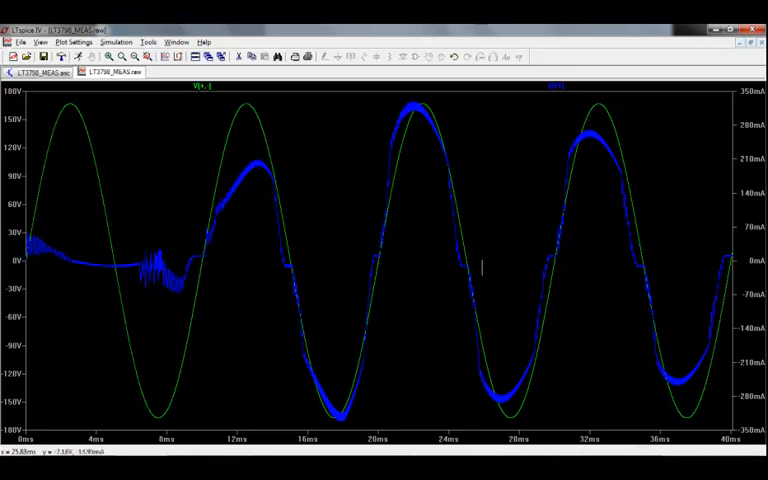
click(40, 72)
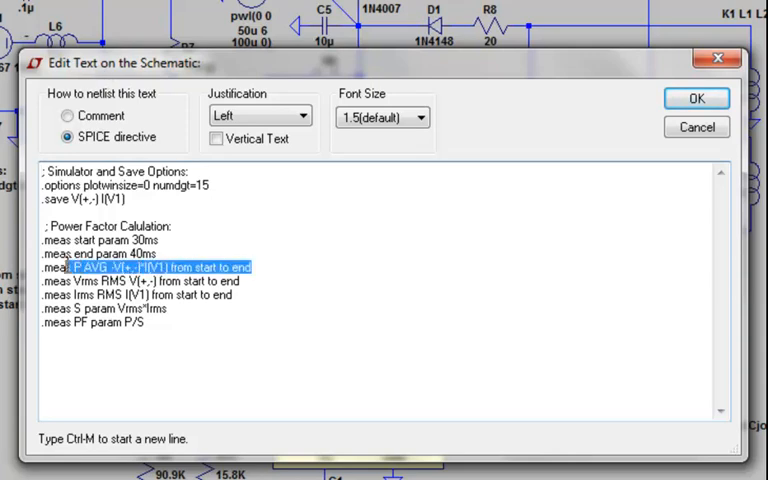
mouse_move(35, 278)
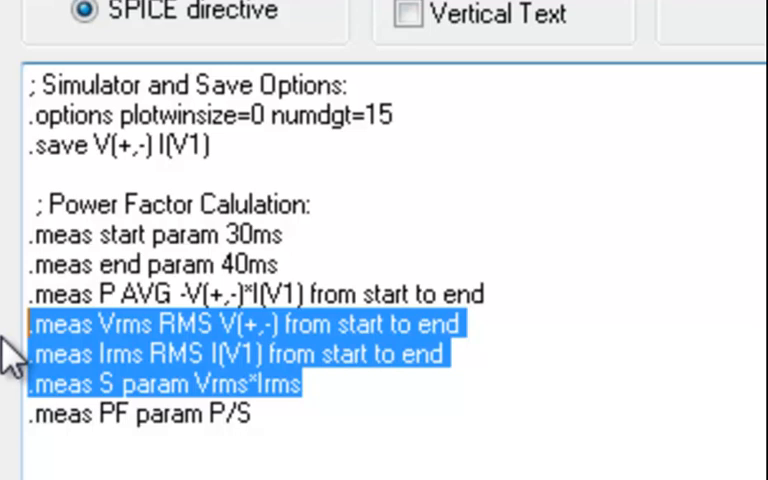
double_click(157, 384)
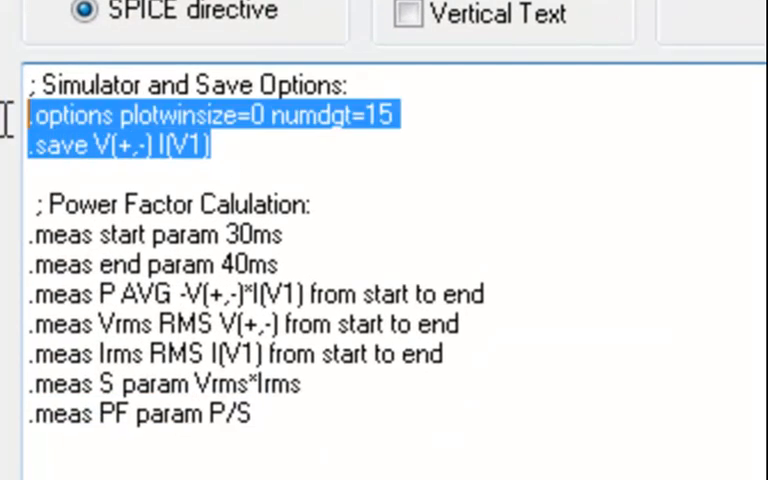
mouse_move(15, 150)
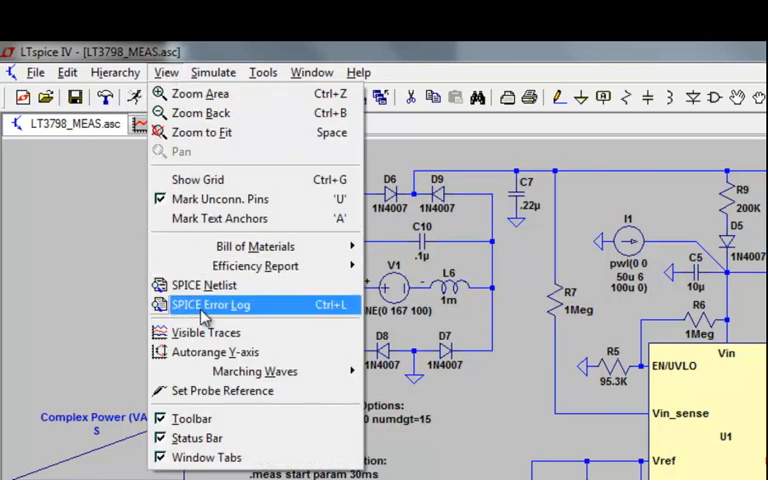
- Show the .meas results: power 21.99, Vrms 118.09, Irms 0.19, PF 0.977
click(211, 304)
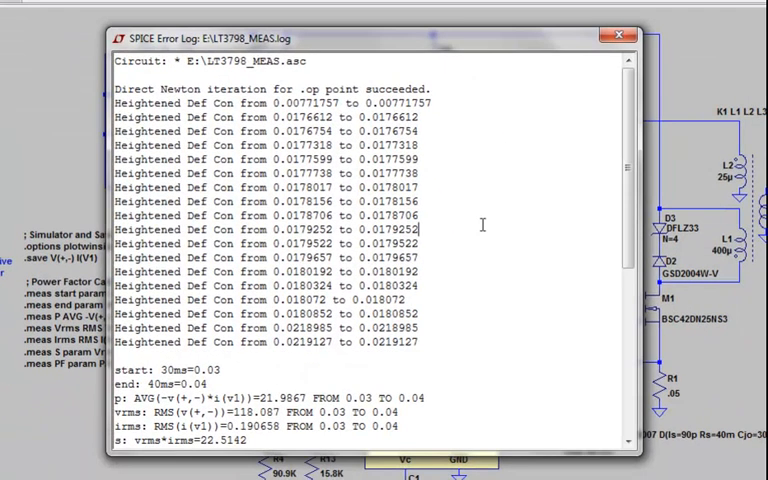
scroll(down, 3)
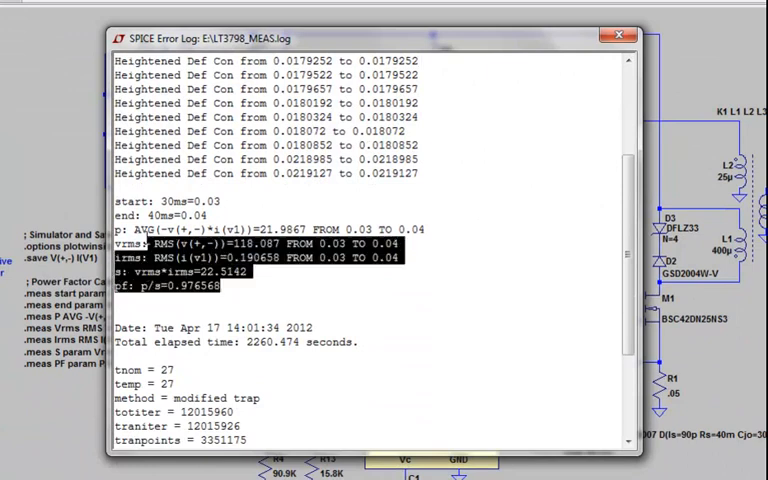